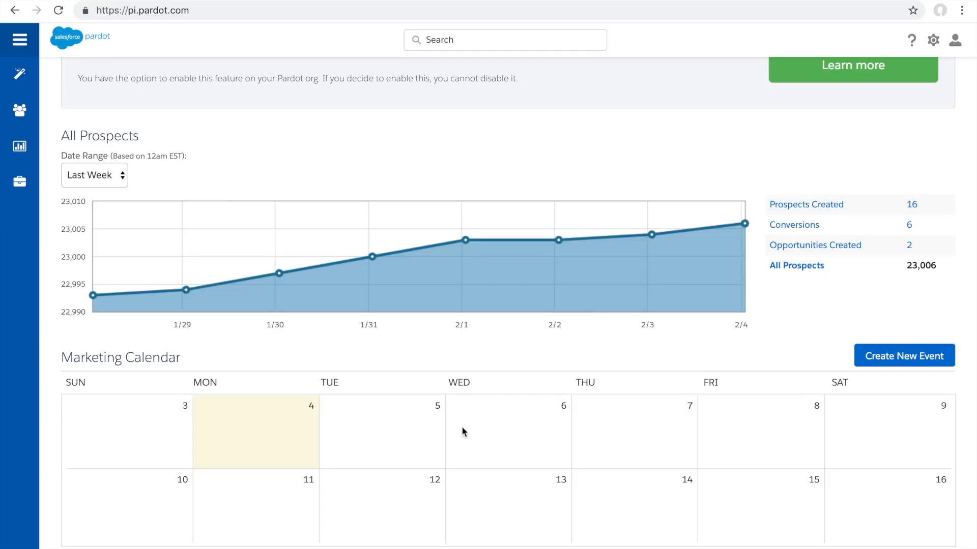
{"action": "mouse_move", "coordinate": [364, 356]}
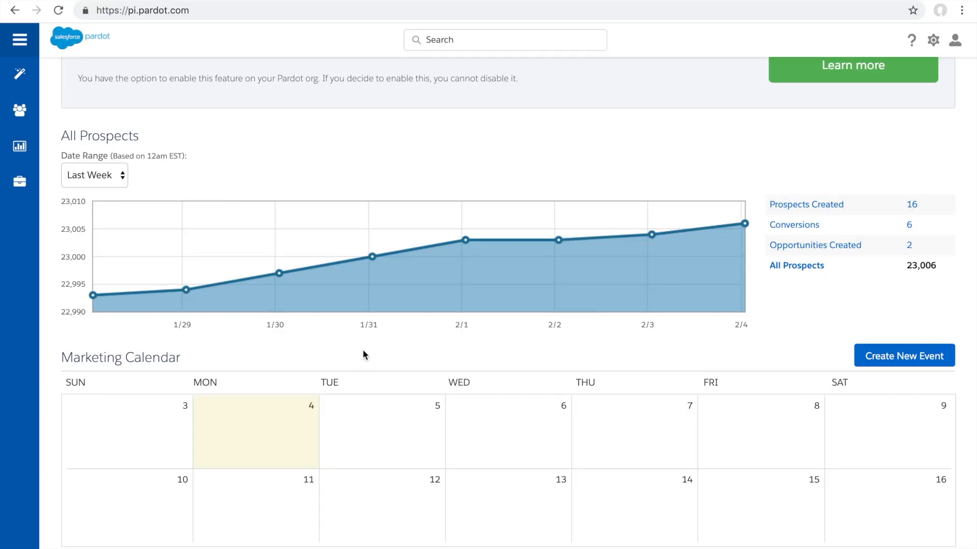
{"action": "mouse_move", "coordinate": [269, 289]}
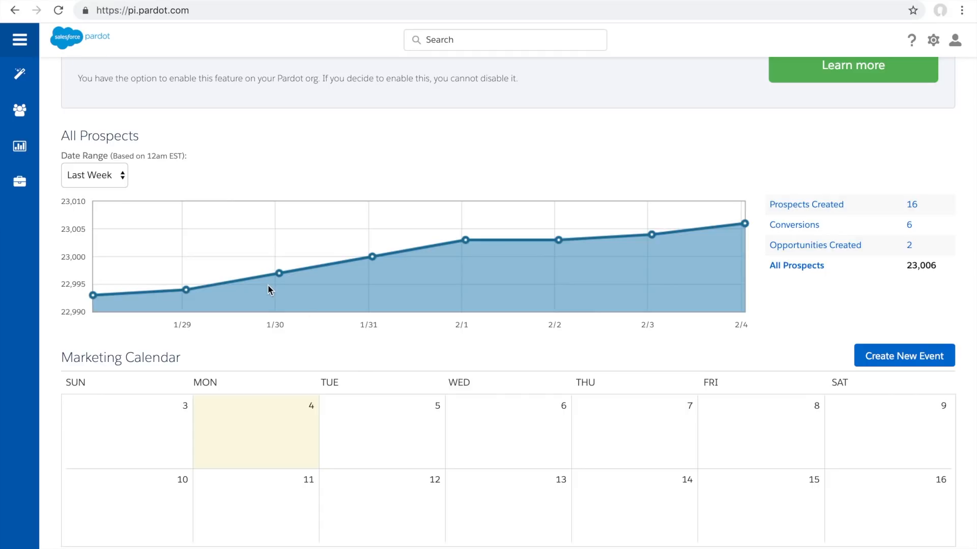
{"action": "mouse_move", "coordinate": [70, 225]}
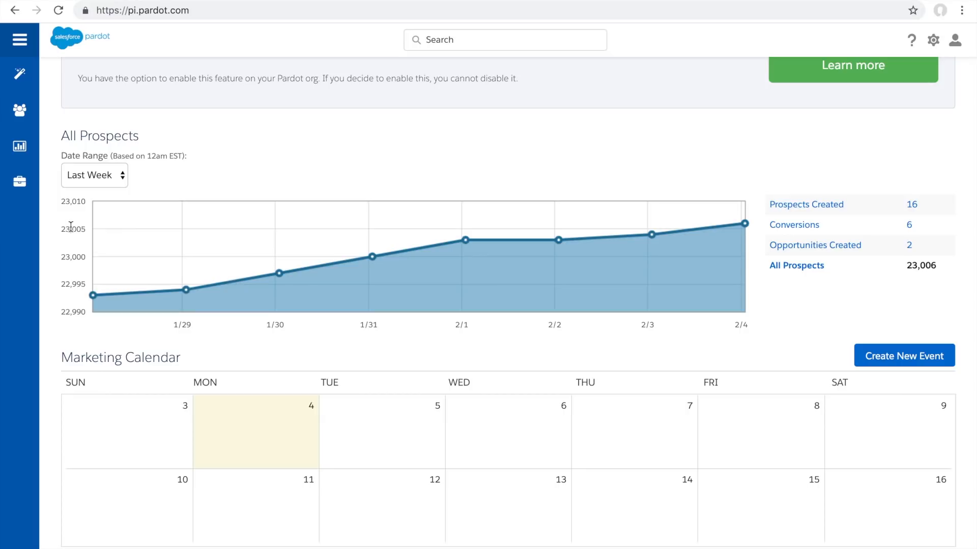
Go to Admin > Automation Settings > Scoring to view categories and rule point values
{"action": "left_click", "coordinate": [19, 182]}
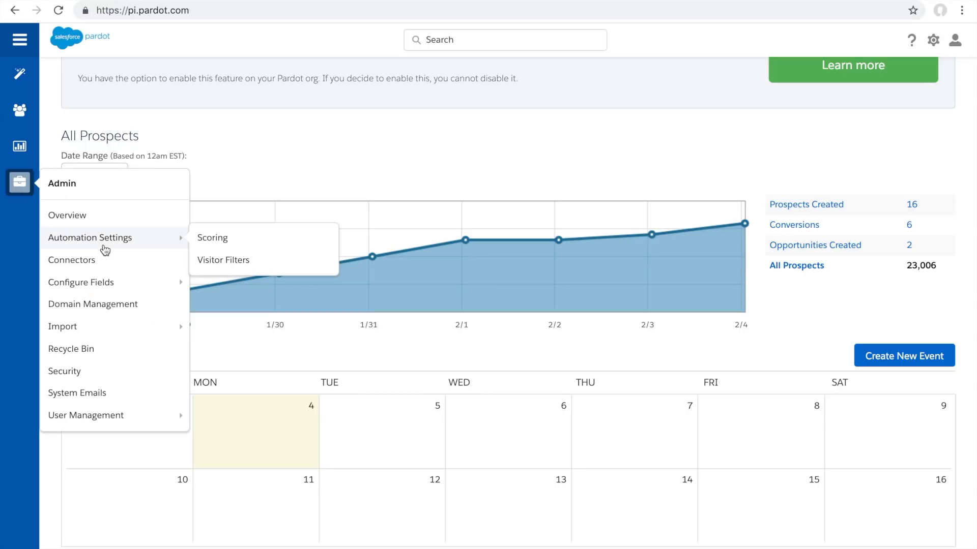
{"action": "mouse_move", "coordinate": [212, 238]}
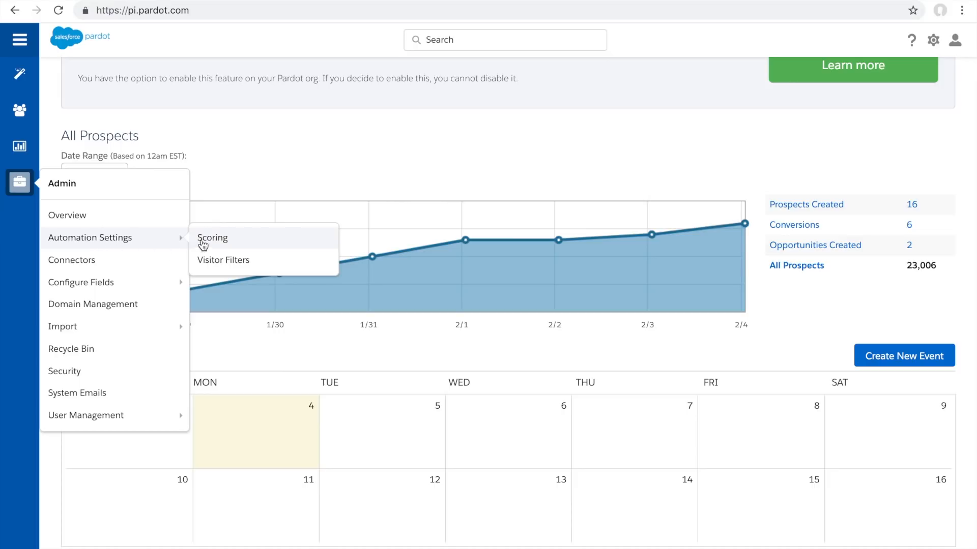
{"action": "left_click", "coordinate": [212, 238]}
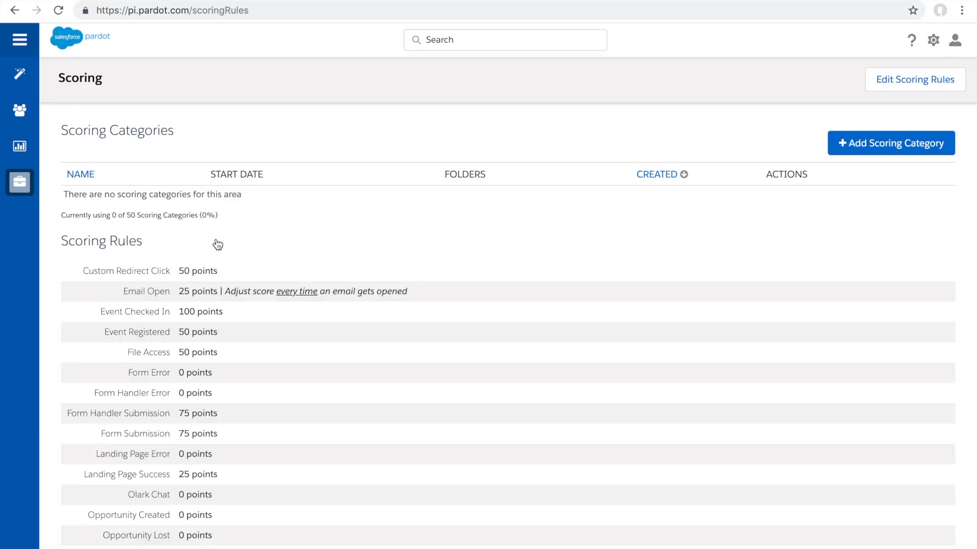
{"action": "mouse_move", "coordinate": [890, 142]}
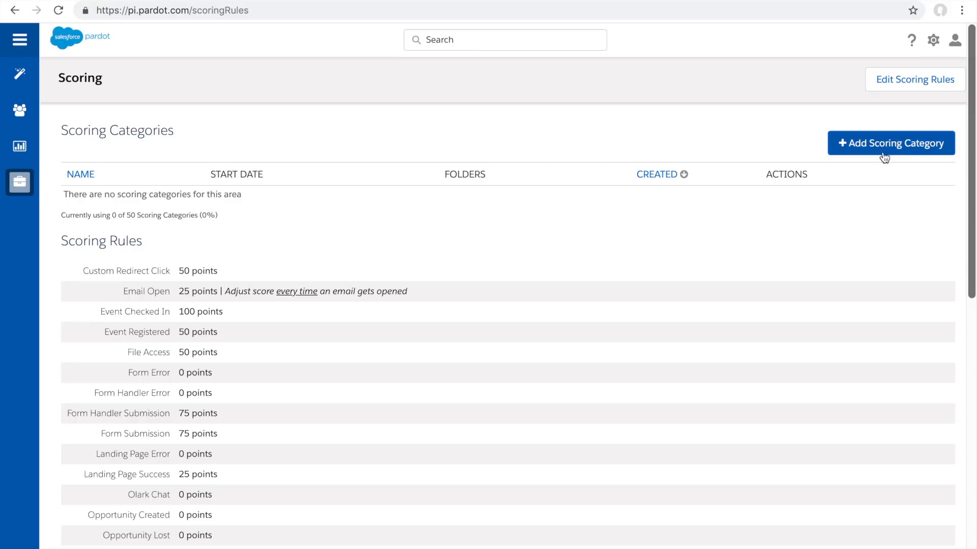
{"action": "mouse_move", "coordinate": [890, 145]}
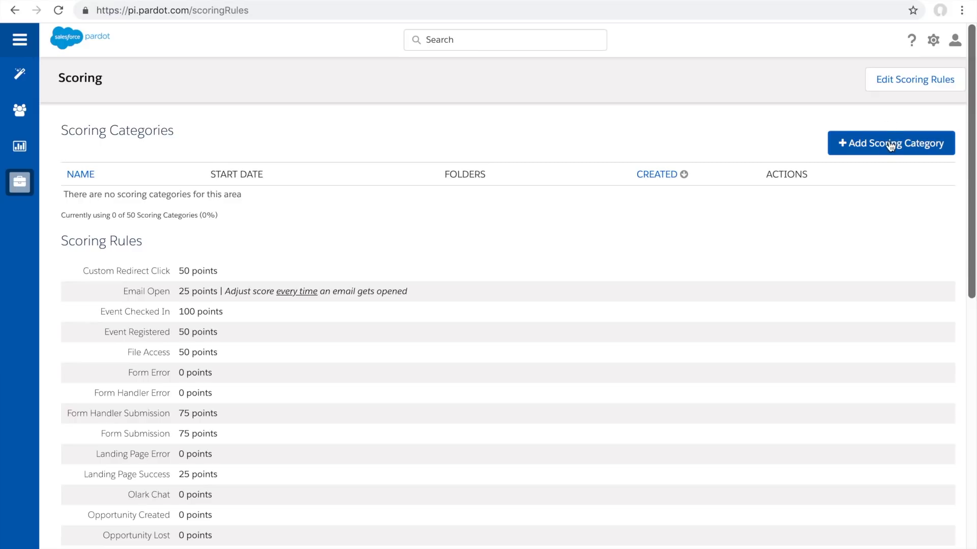
Add a scoring category named 'Camera'
{"action": "left_click", "coordinate": [890, 142]}
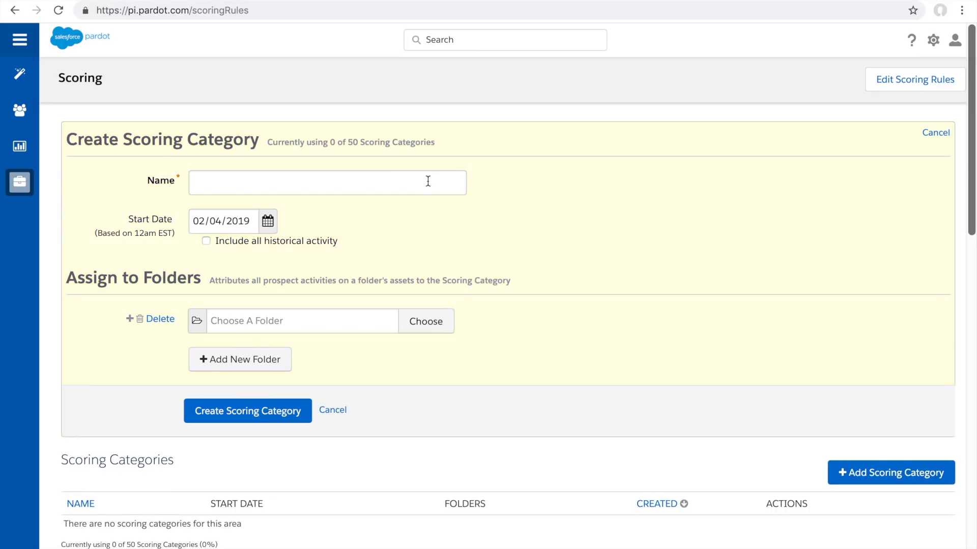
{"action": "left_click", "coordinate": [327, 183]}
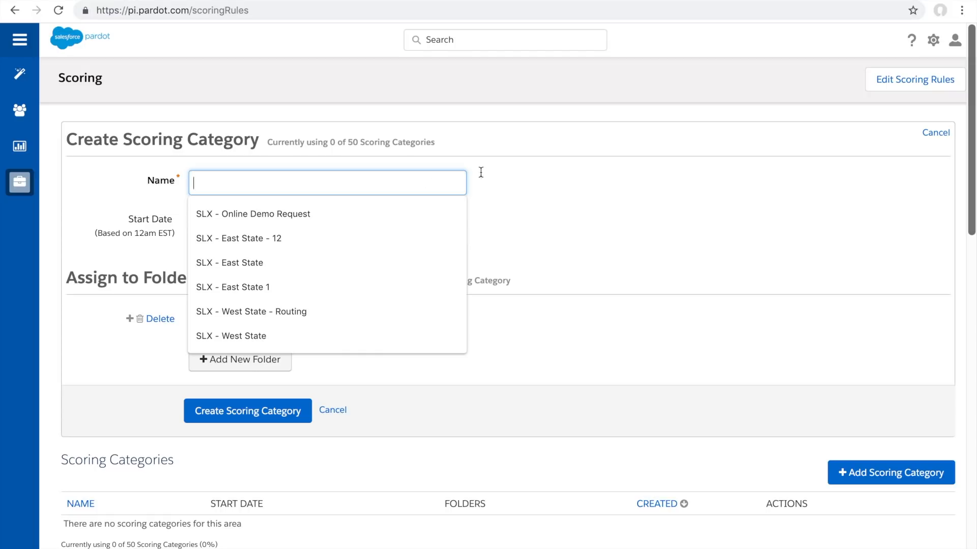
{"action": "mouse_move", "coordinate": [503, 175]}
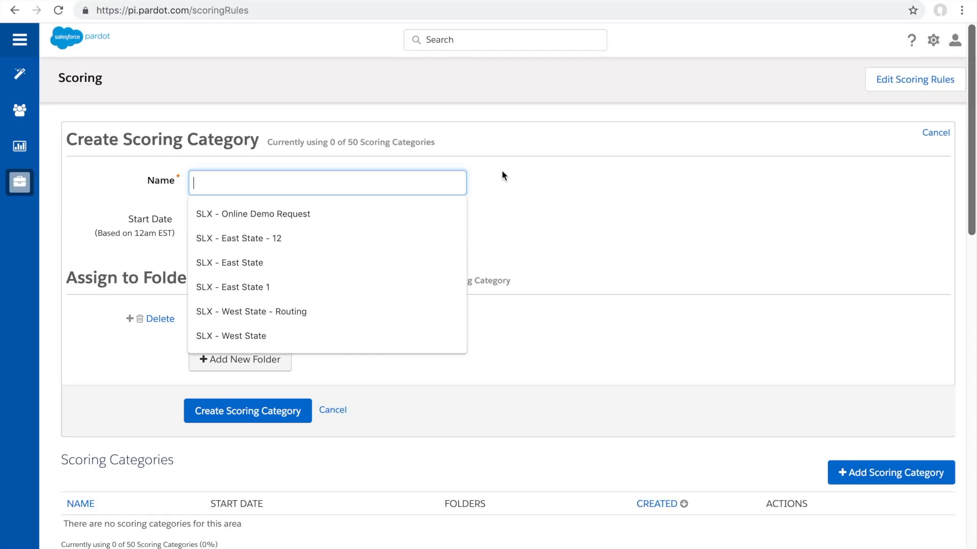
{"action": "type", "text": "Came"}
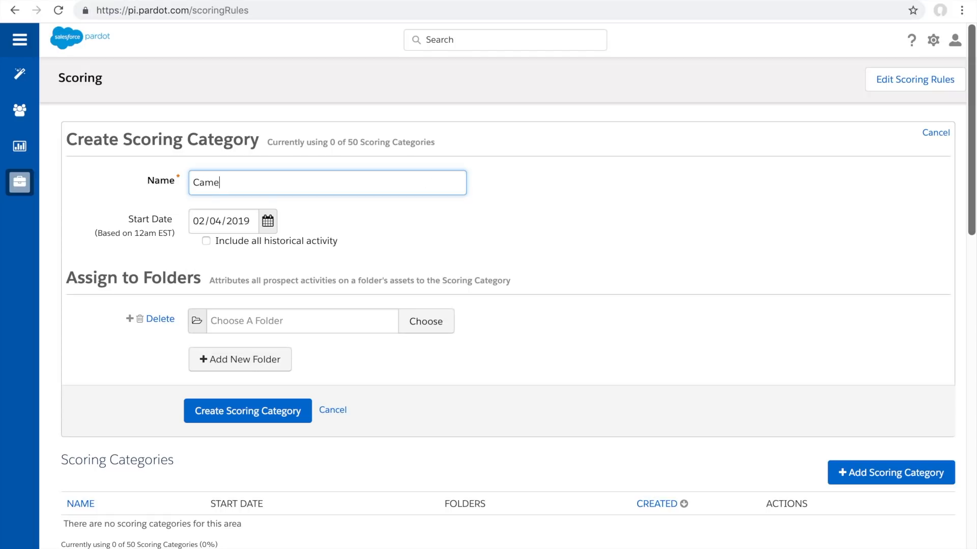
{"action": "type", "text": "ra"}
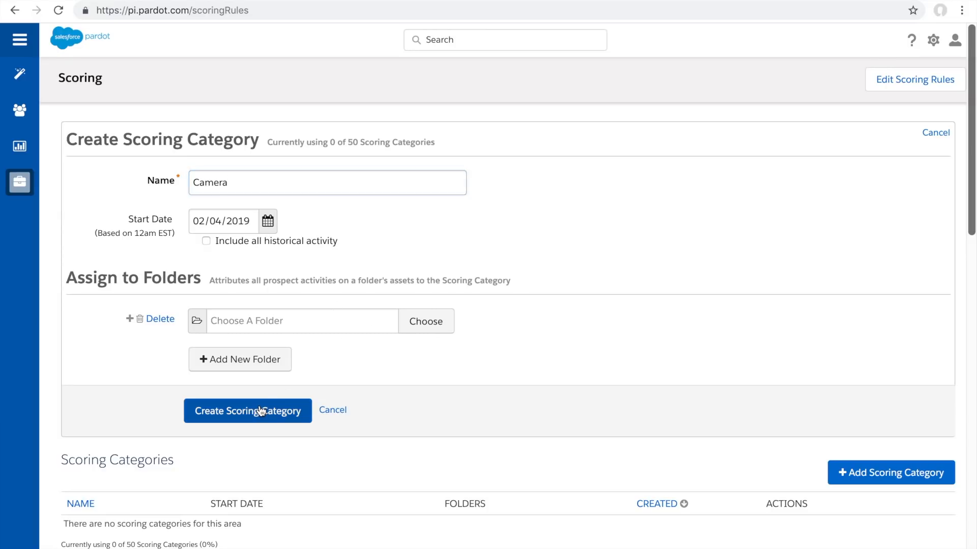
{"action": "left_click", "coordinate": [247, 411]}
{"action": "type", "text": "T"}
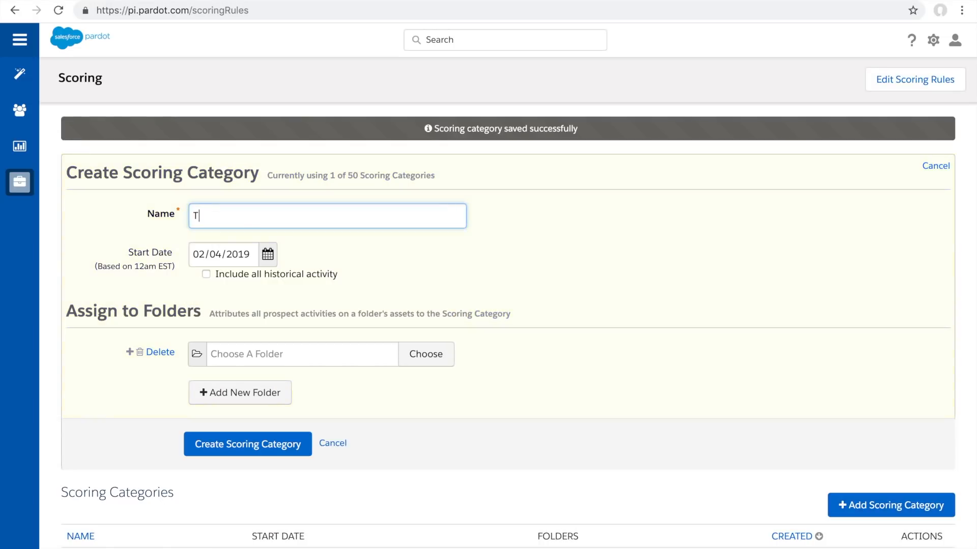
Add two more scoring categories named 'Tablet' and 'Shoes'
{"action": "type", "text": "ablet"}
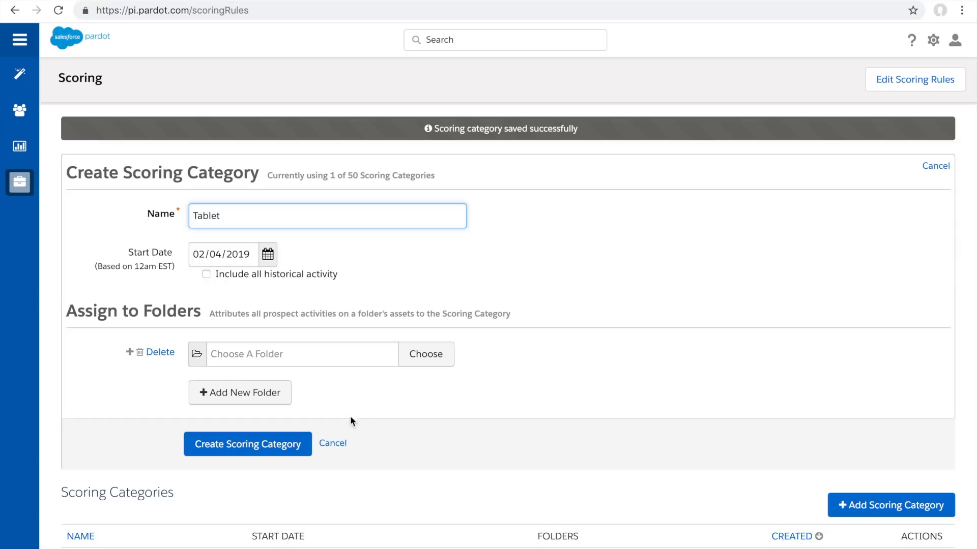
{"action": "left_click", "coordinate": [247, 444]}
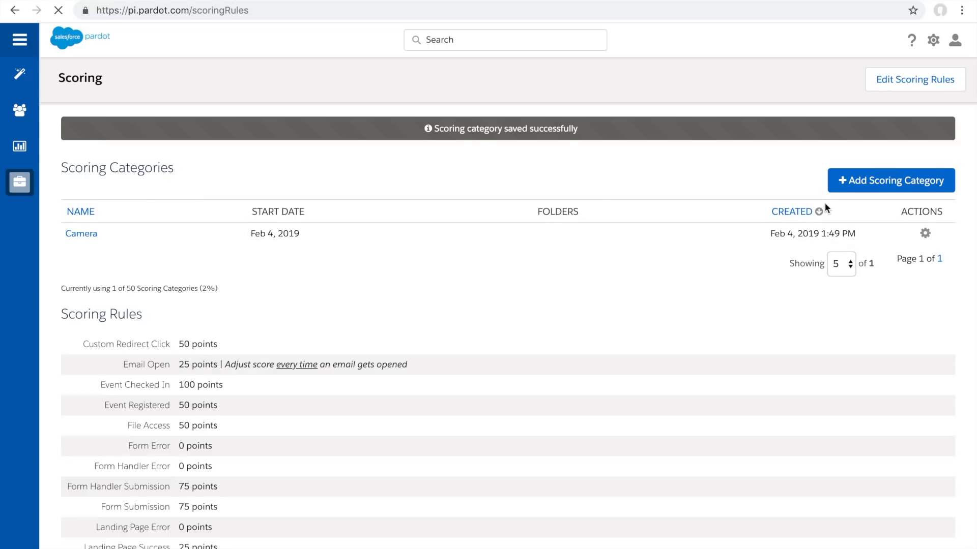
{"action": "left_click", "coordinate": [890, 181]}
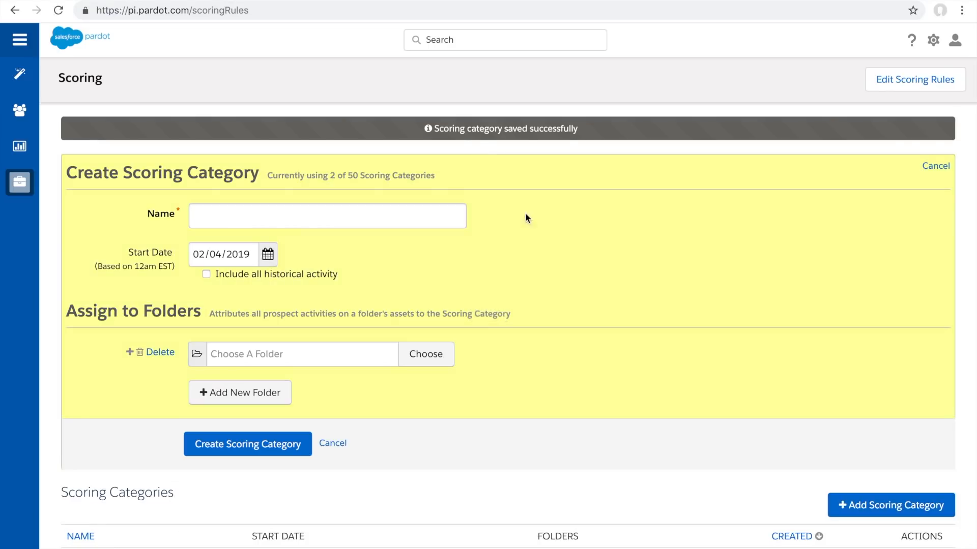
{"action": "type", "text": "Shoes"}
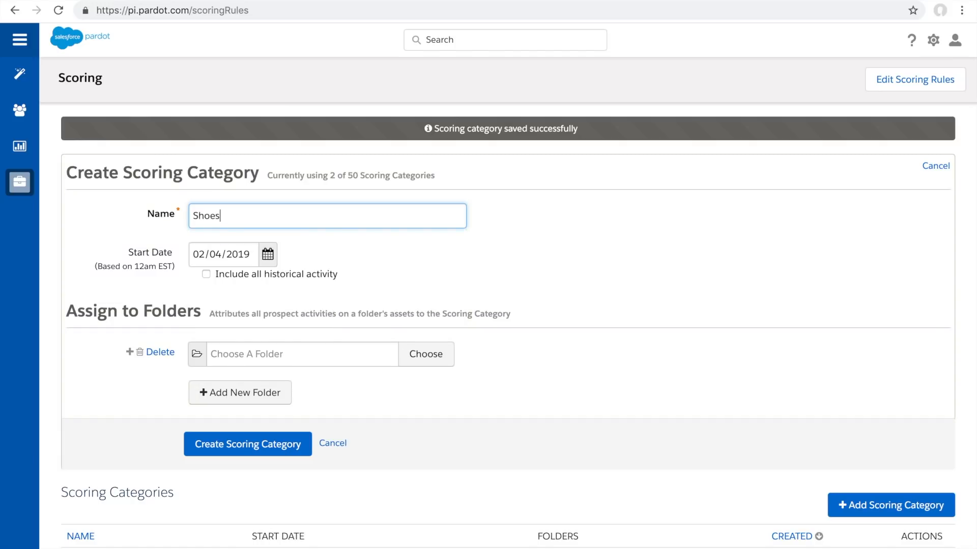
{"action": "left_click", "coordinate": [247, 445]}
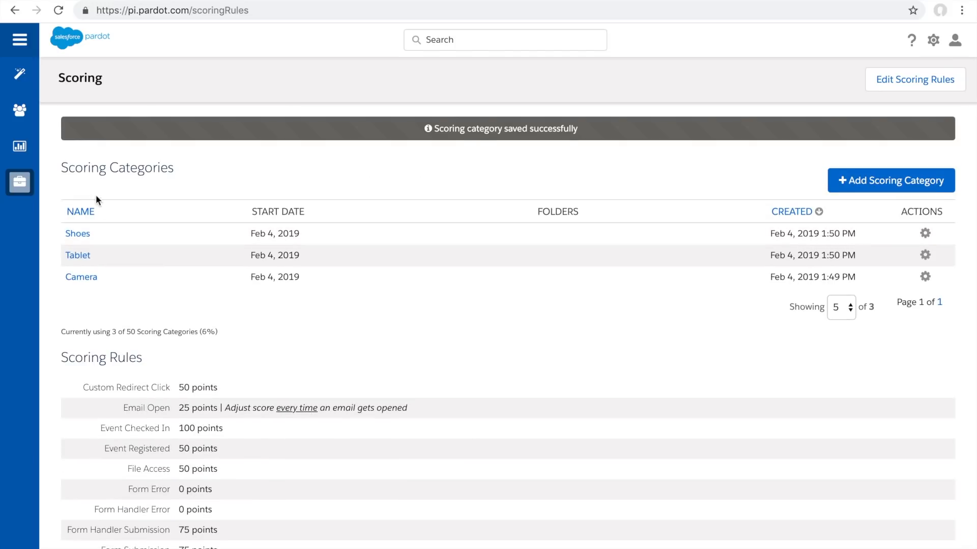
{"action": "mouse_move", "coordinate": [95, 257]}
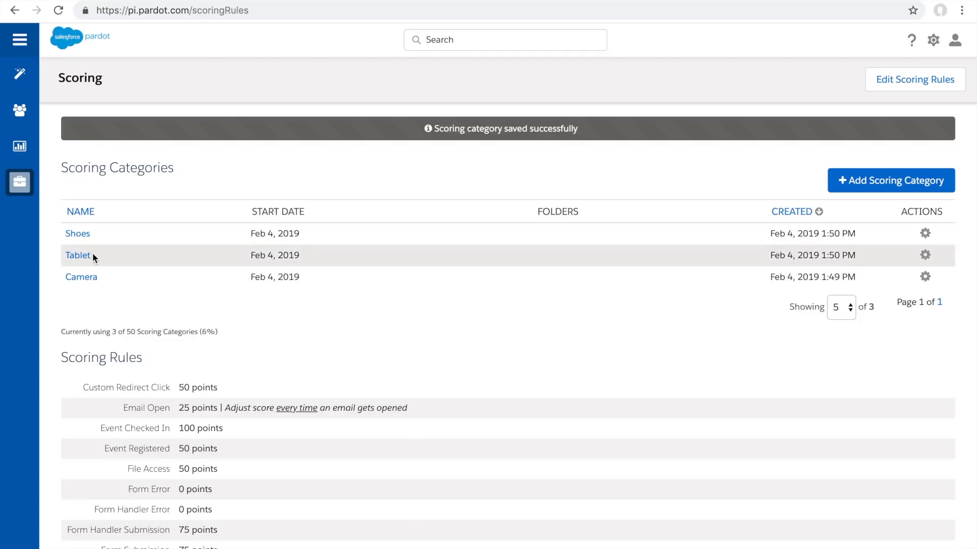
{"action": "mouse_move", "coordinate": [81, 277]}
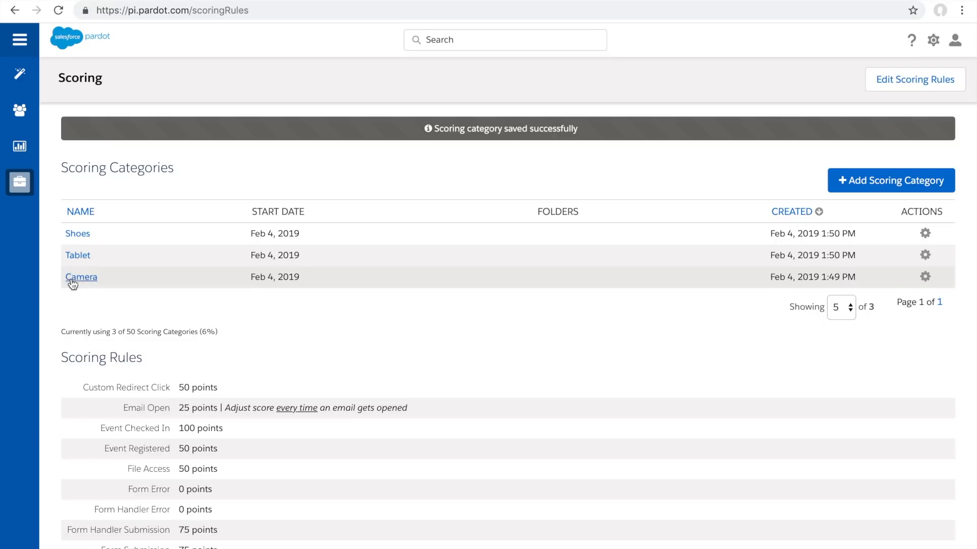
{"action": "mouse_move", "coordinate": [55, 233]}
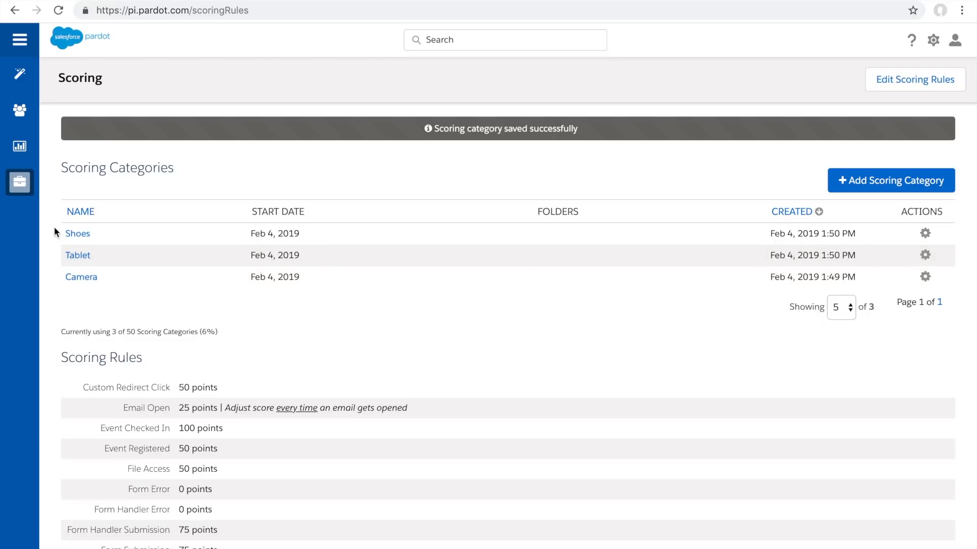
Go to Marketing > Automation > Page Actions to start a new page action
{"action": "left_click", "coordinate": [20, 146]}
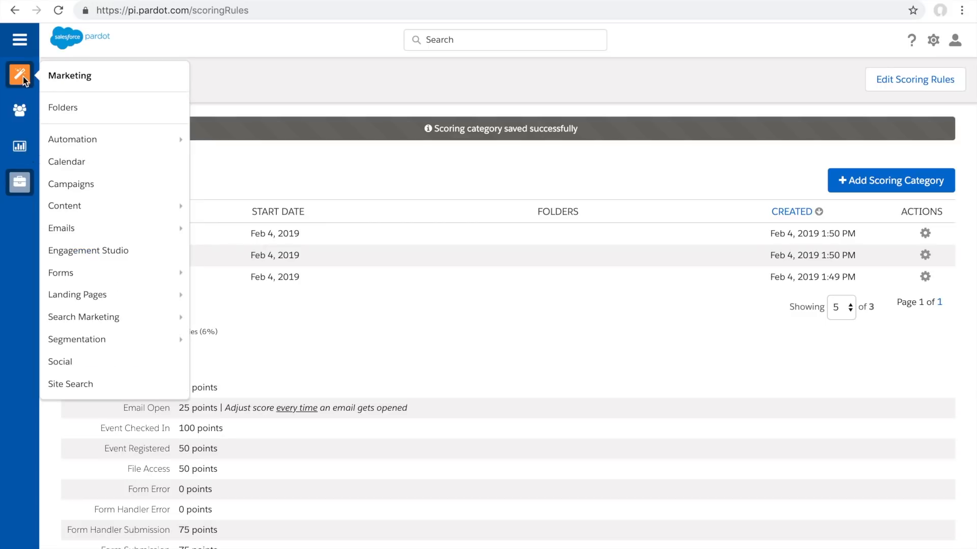
{"action": "mouse_move", "coordinate": [116, 130]}
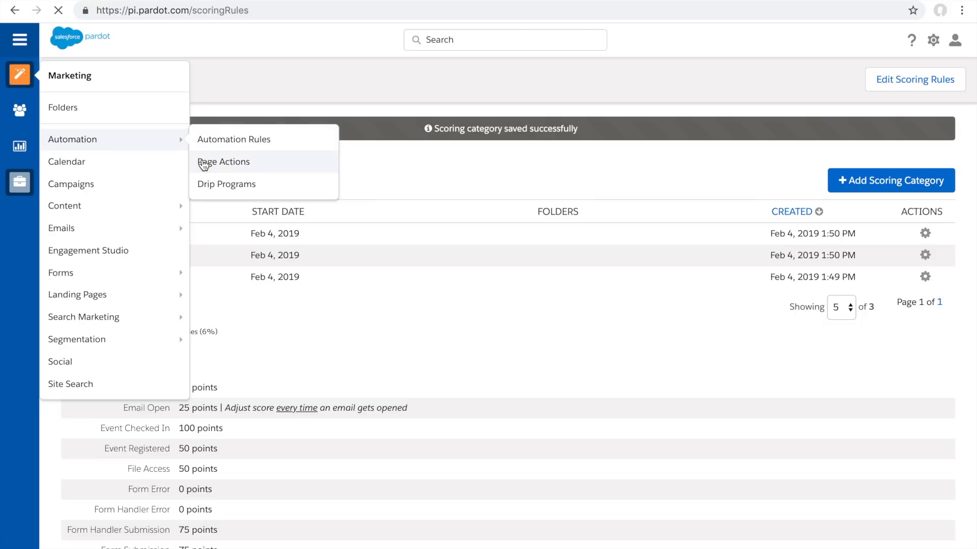
{"action": "left_click", "coordinate": [223, 161]}
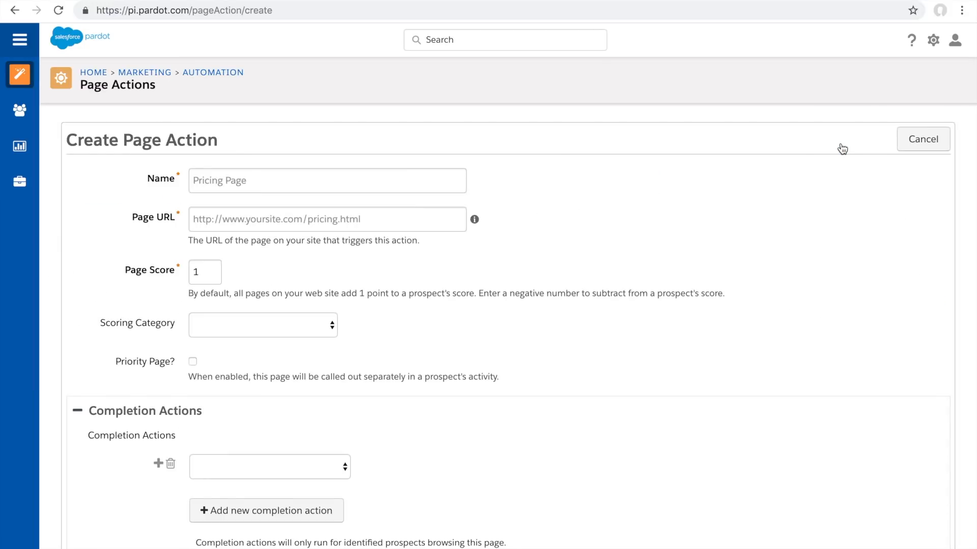
Enter 'Shoes Pricing' as the page action name and set its page score to 10
{"action": "left_click", "coordinate": [328, 180]}
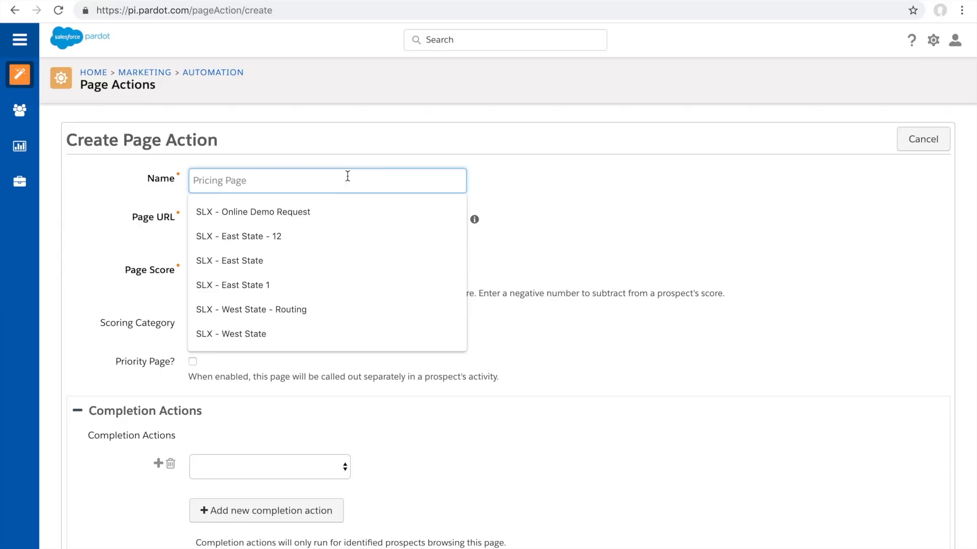
{"action": "type", "text": "Shoes Prici"}
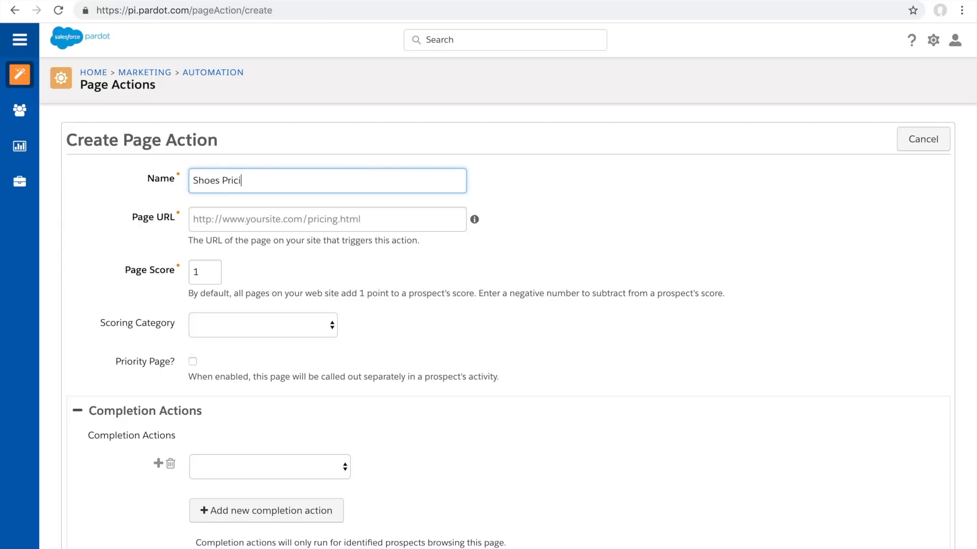
{"action": "type", "text": "ng"}
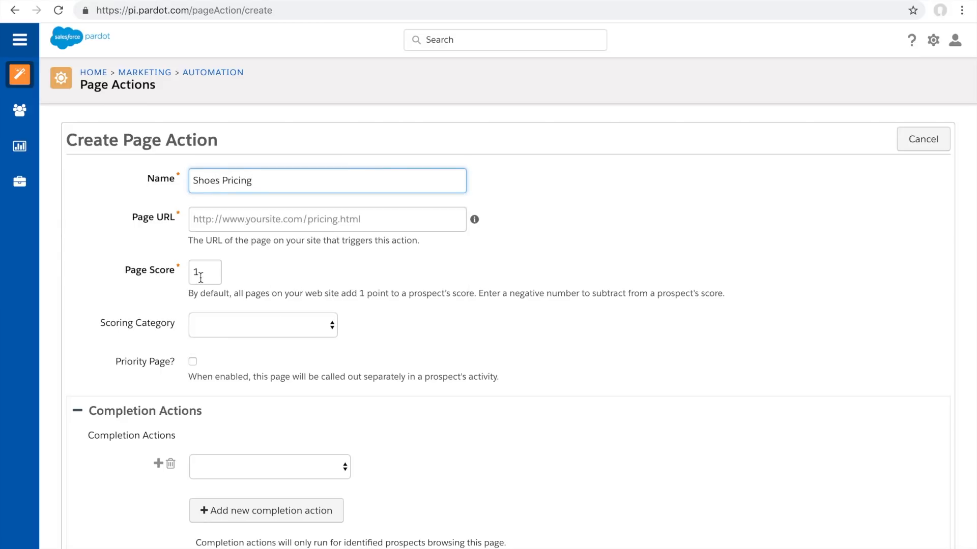
{"action": "left_click", "coordinate": [205, 272]}
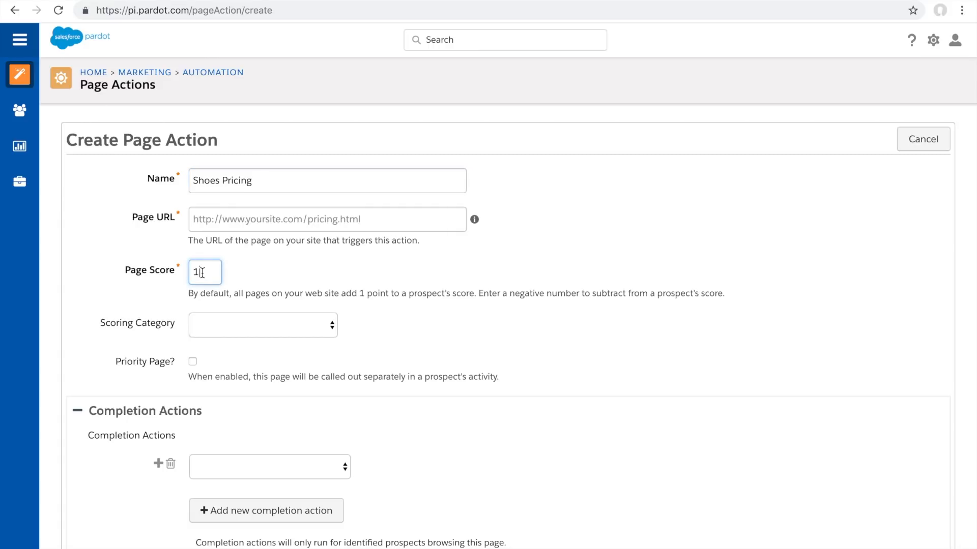
{"action": "type", "text": "0"}
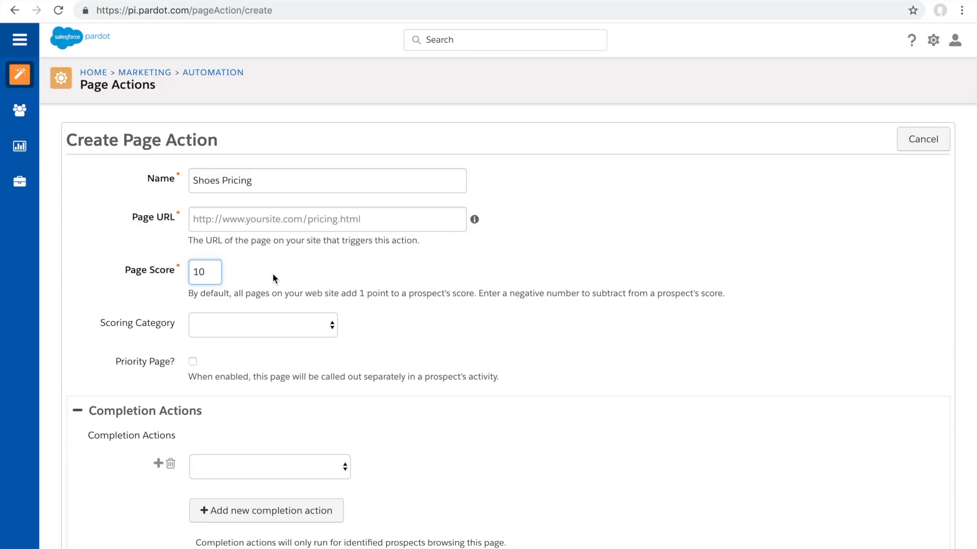
{"action": "mouse_move", "coordinate": [263, 280]}
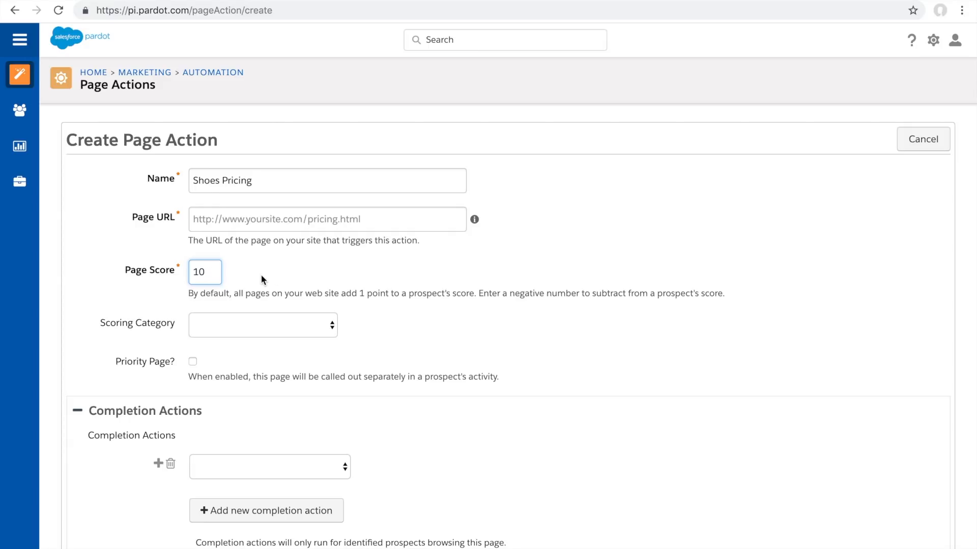
{"action": "mouse_move", "coordinate": [157, 328]}
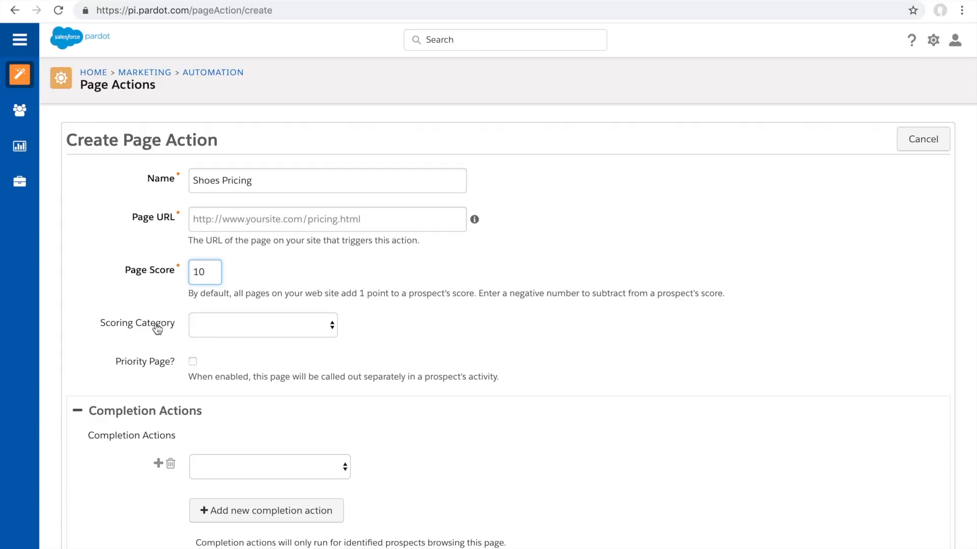
Choose 'Shoes' from the Scoring Category dropdown for the page action
{"action": "left_click", "coordinate": [262, 324]}
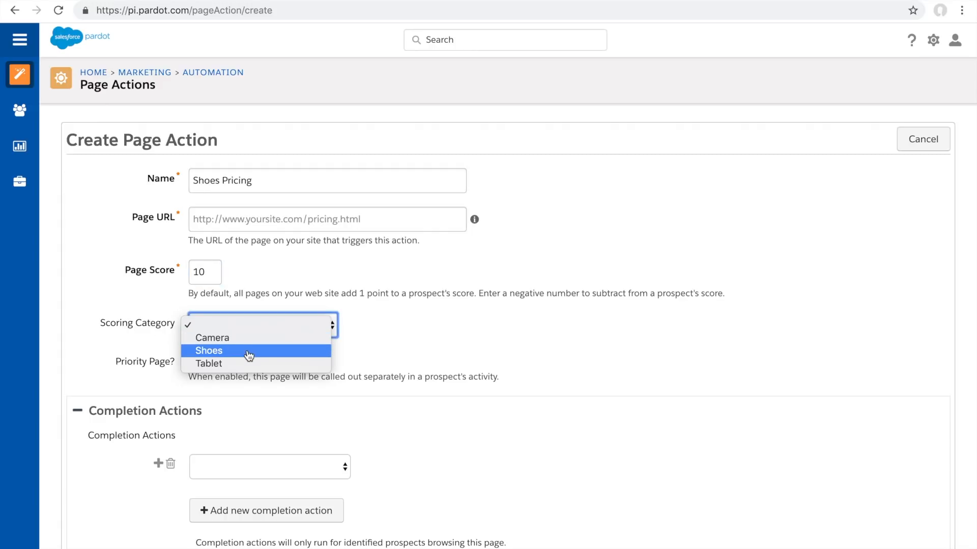
{"action": "left_click", "coordinate": [208, 350]}
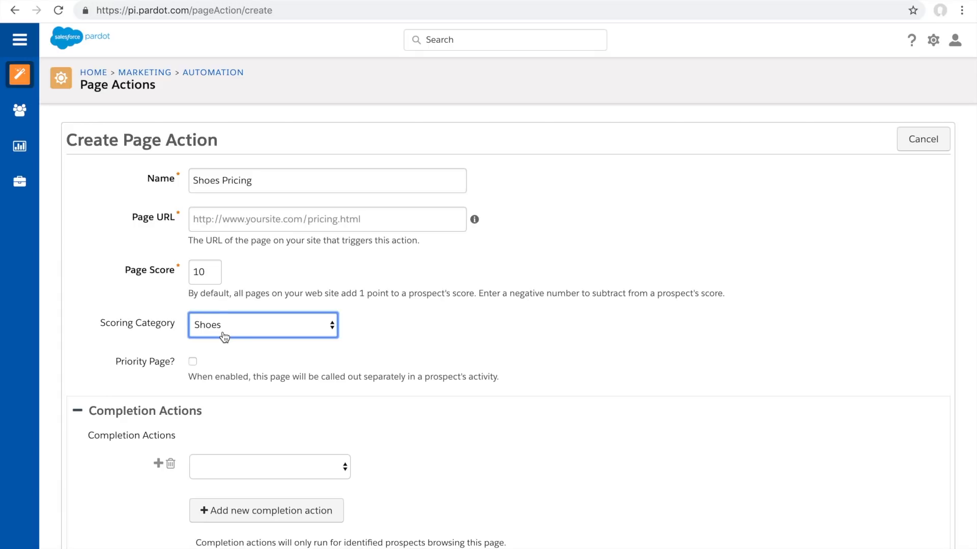
{"action": "mouse_move", "coordinate": [232, 323]}
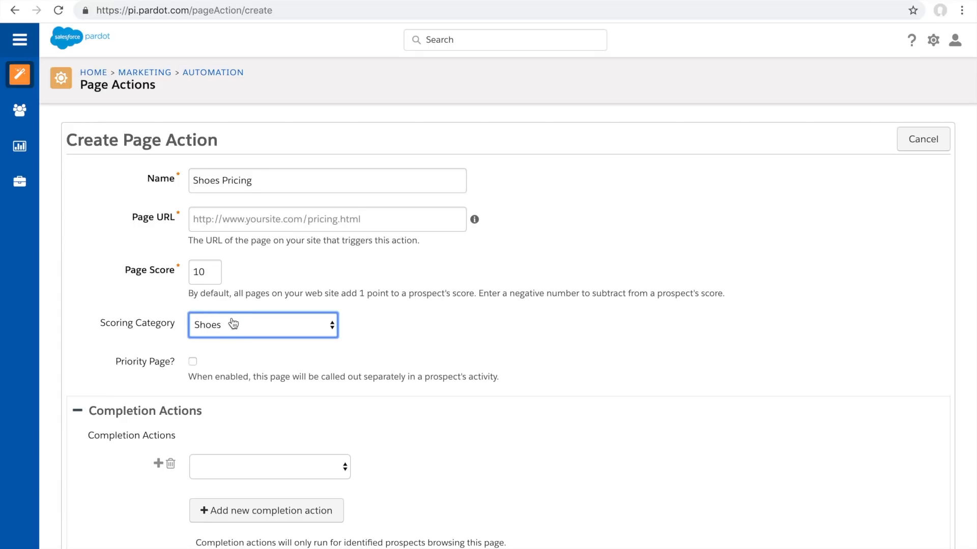
{"action": "mouse_move", "coordinate": [230, 333]}
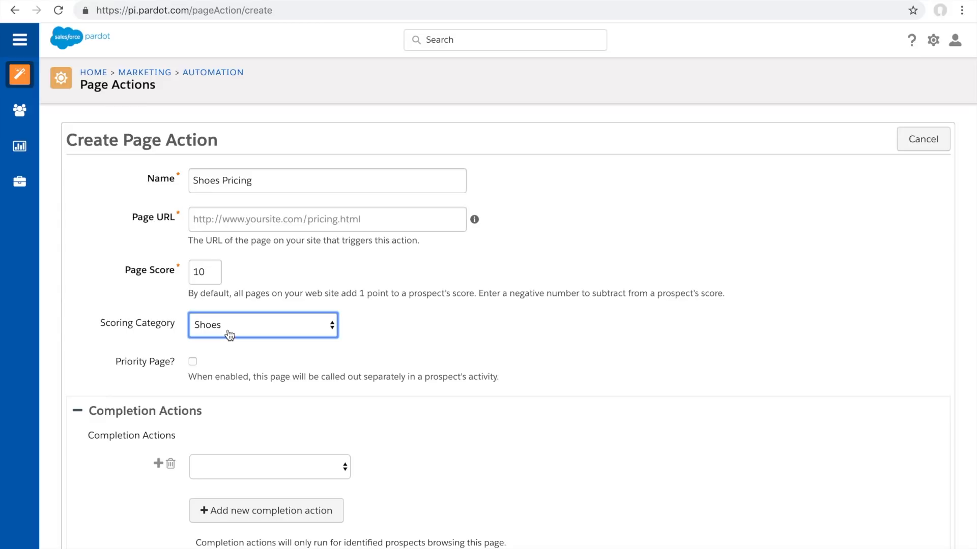
{"action": "mouse_move", "coordinate": [247, 347]}
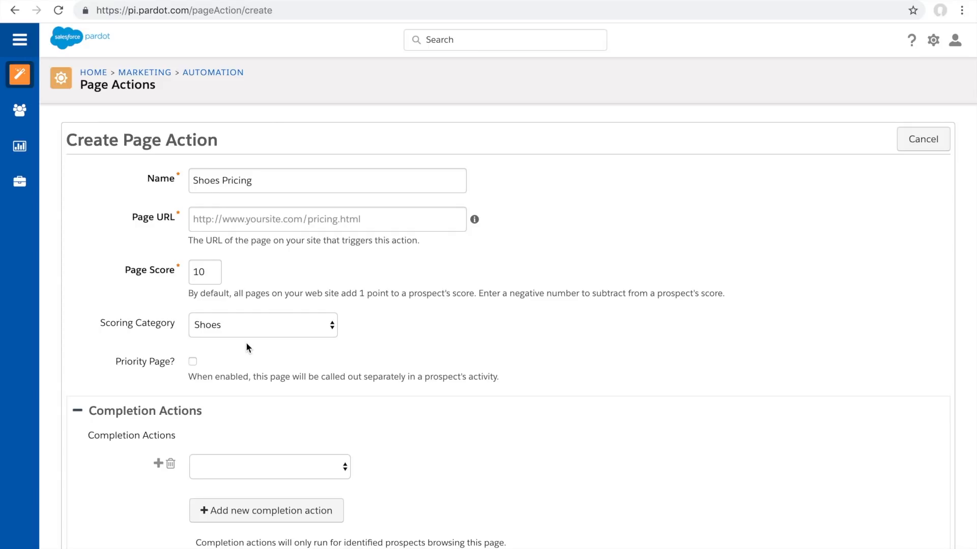
Reopen the Scoring Category dropdown to review the Camera, Shoes and Tablet options
{"action": "left_click", "coordinate": [261, 325]}
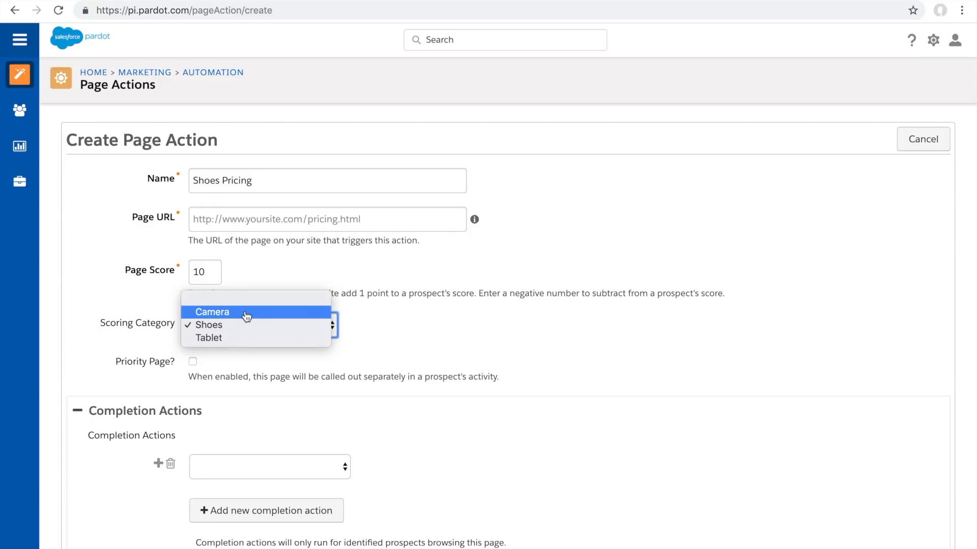
{"action": "mouse_move", "coordinate": [251, 338]}
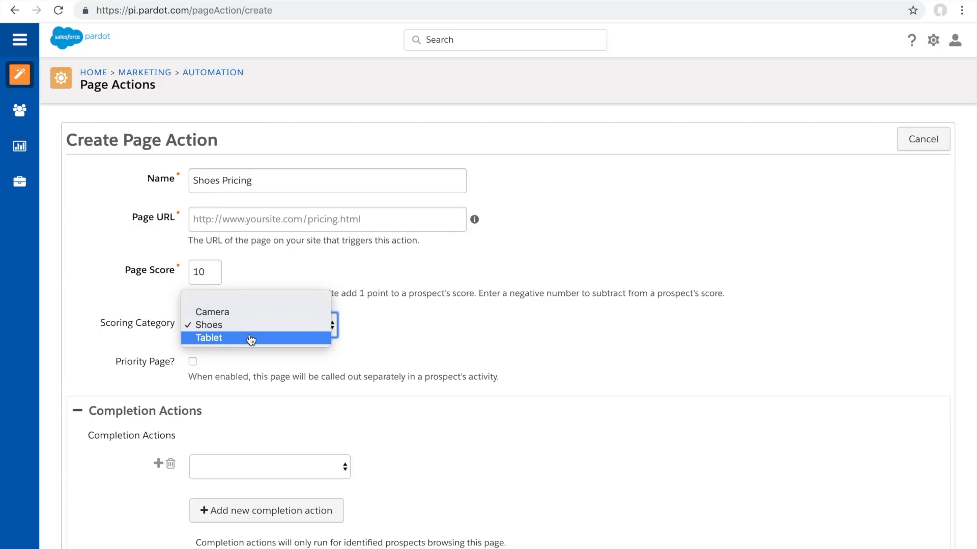
{"action": "mouse_move", "coordinate": [253, 325]}
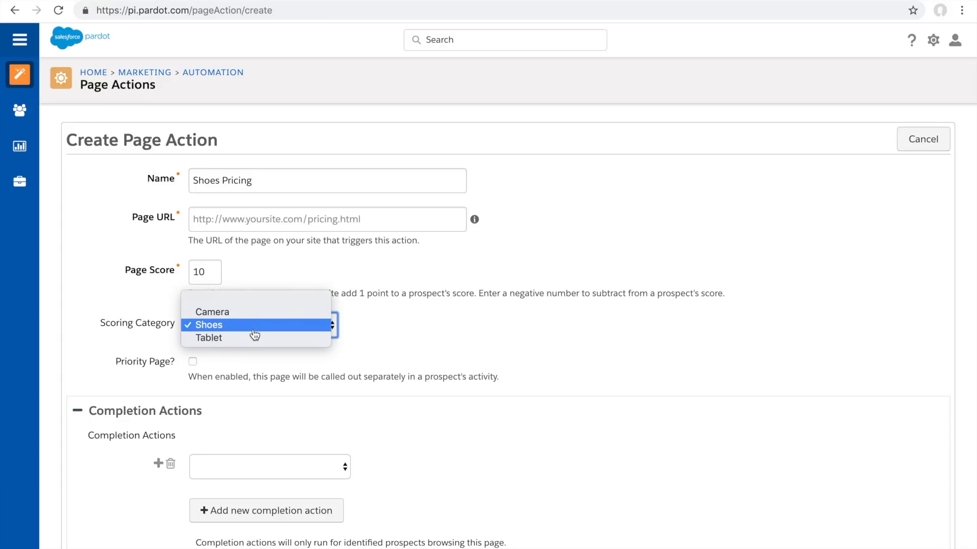
{"action": "mouse_move", "coordinate": [252, 337]}
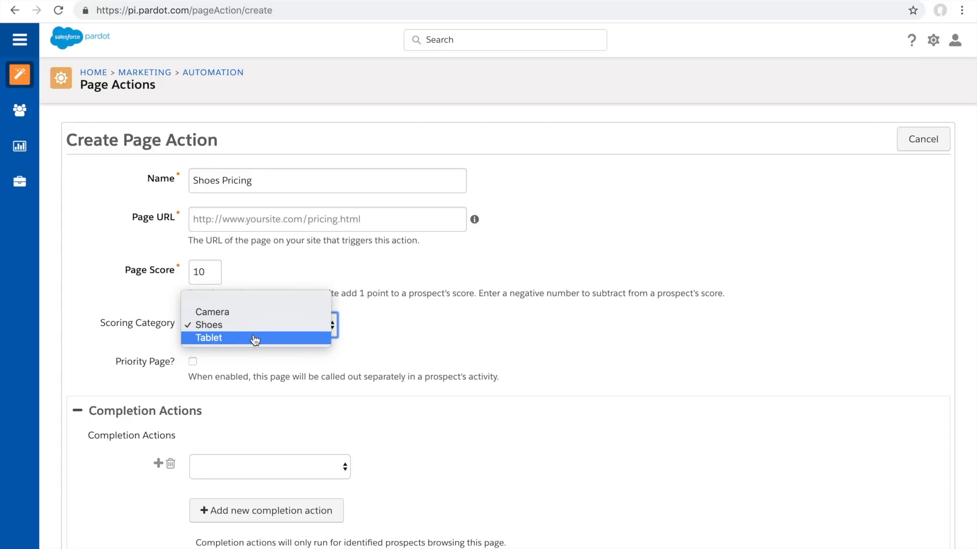